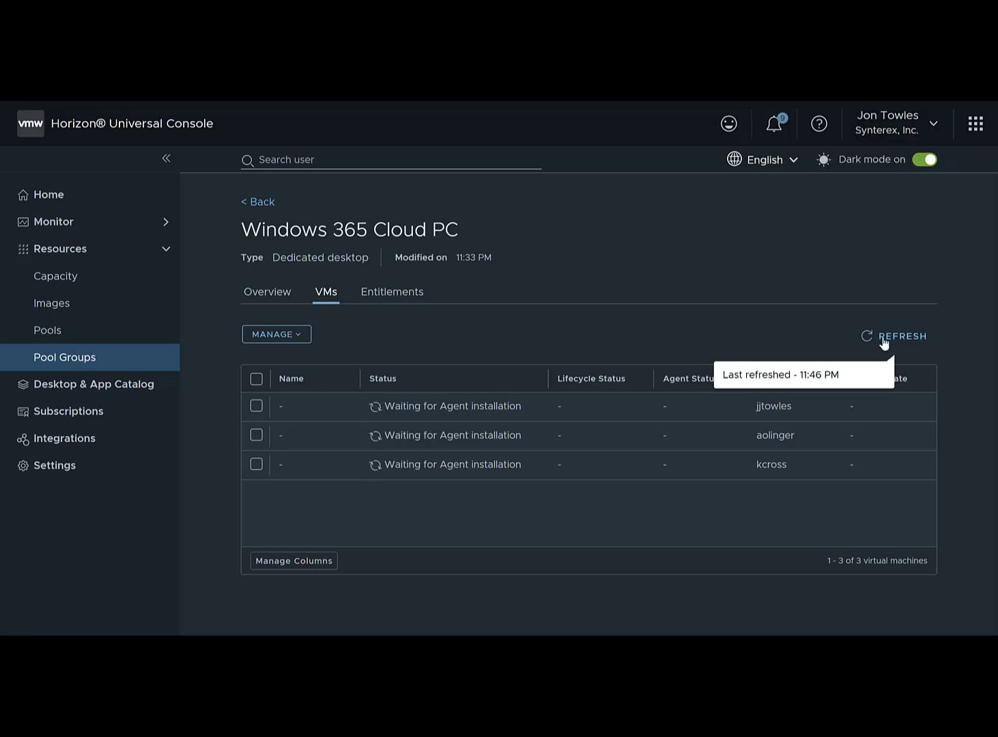
Download the manual pairing codes CSV for the first VM awaiting agent installation via Manage > Manual Pairing.
left_click(902, 336)
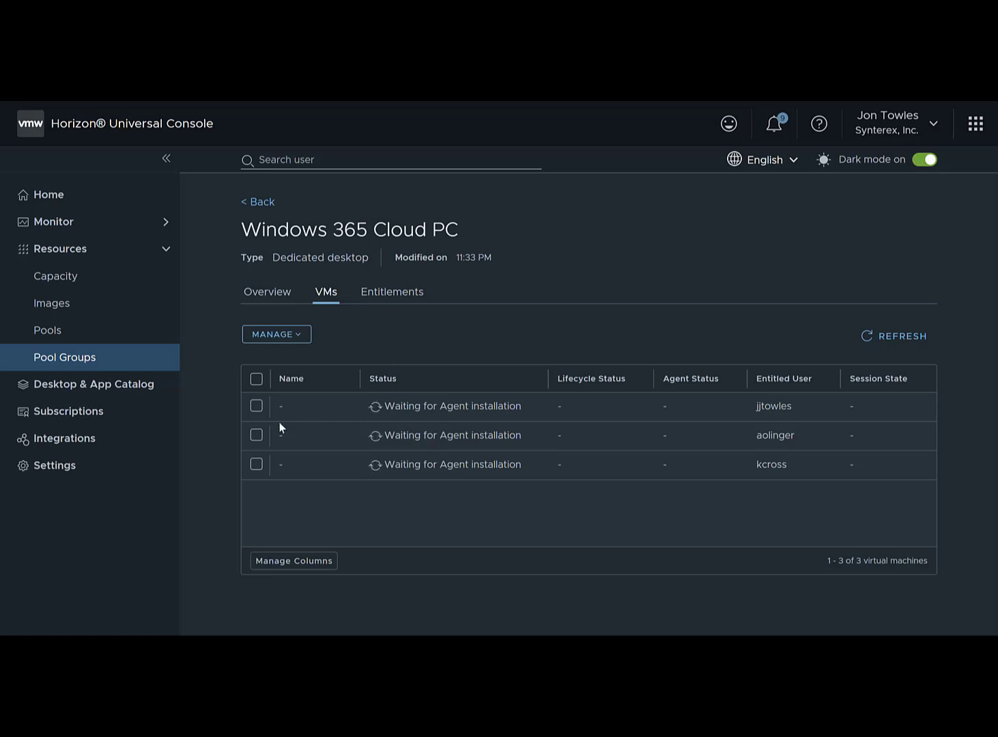
left_click(255, 407)
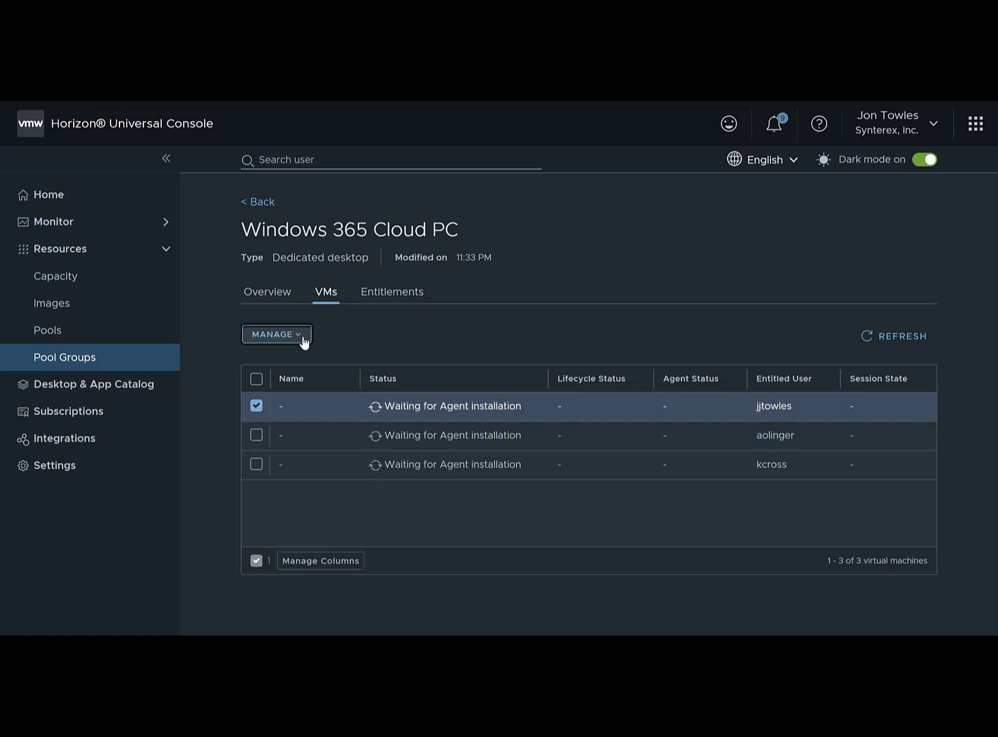
left_click(275, 333)
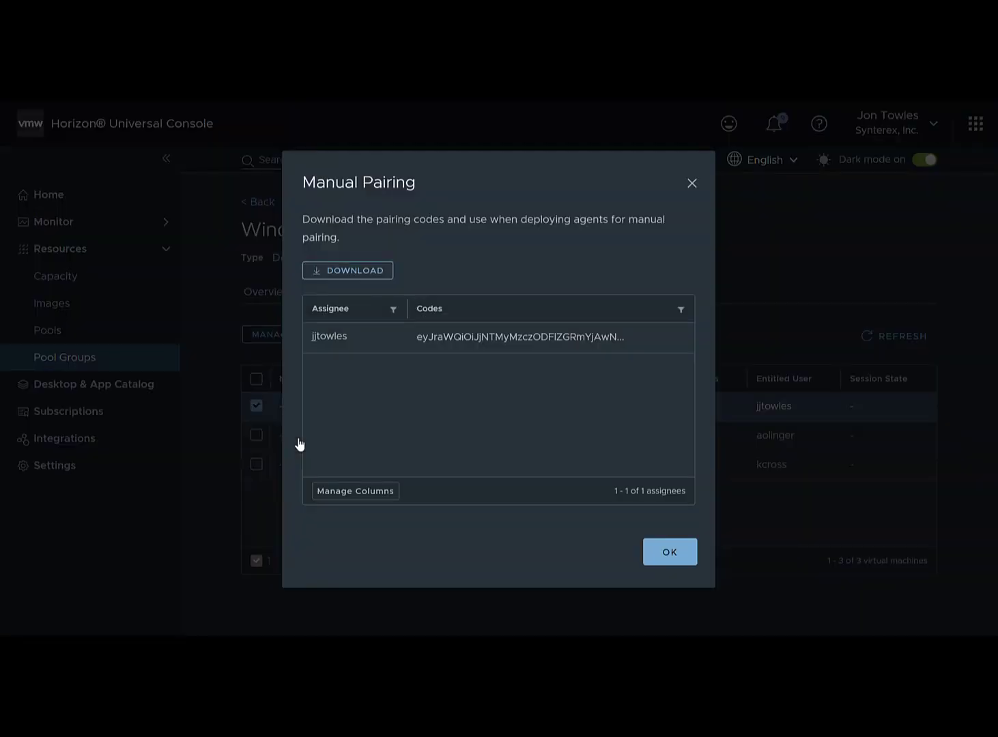
left_click(347, 270)
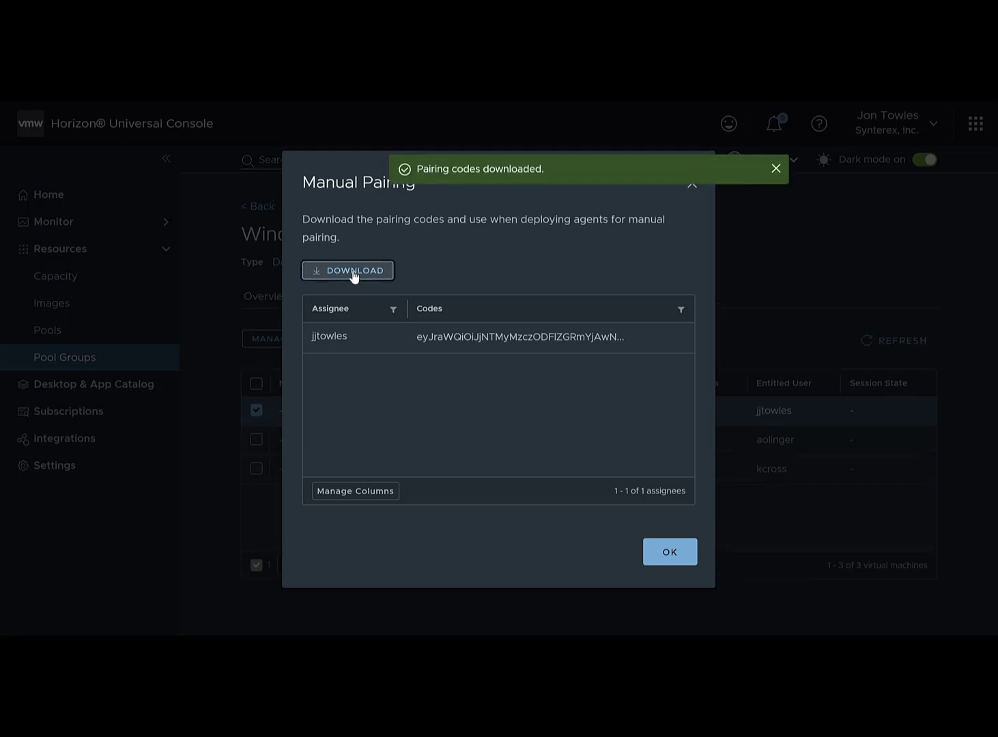
left_click(347, 271)
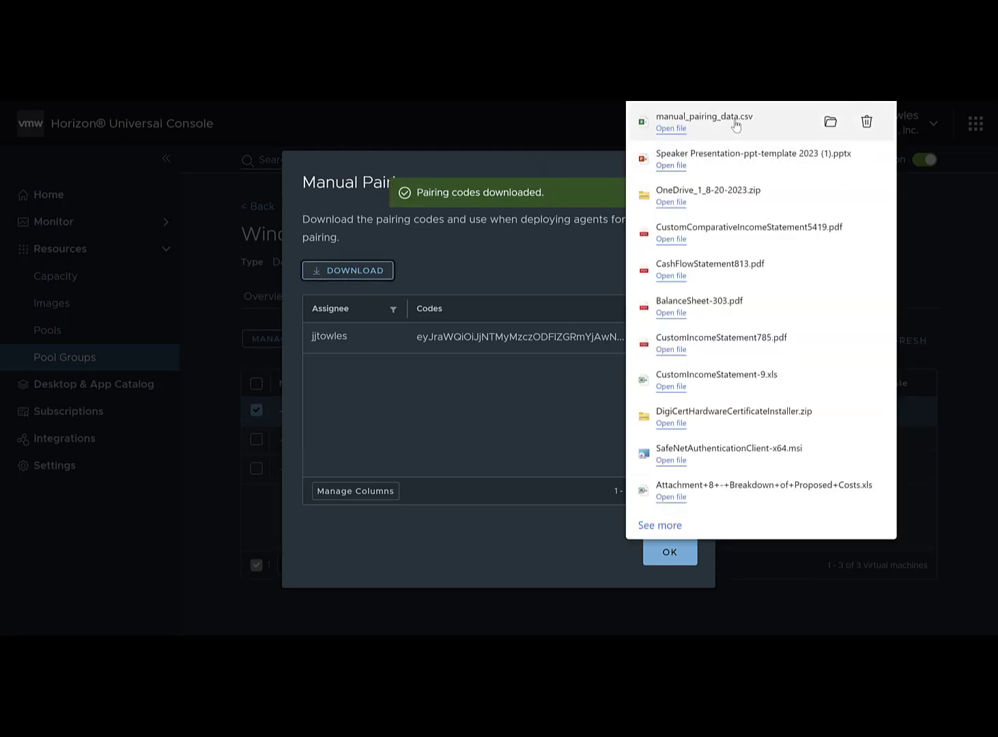
mouse_move(536, 246)
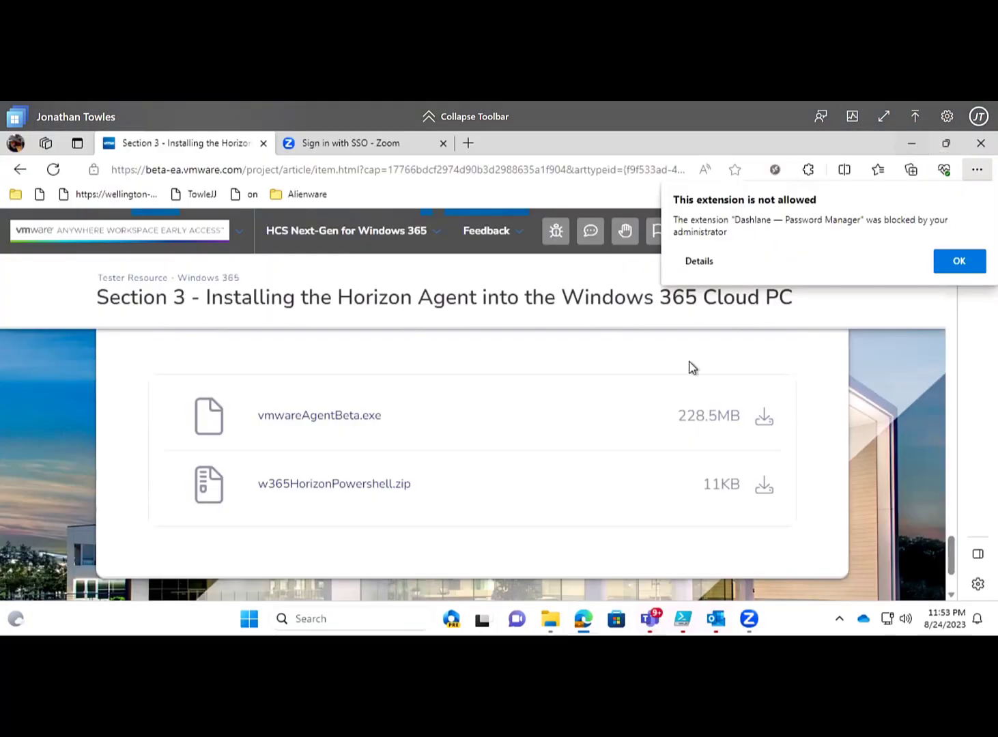
mouse_move(688, 384)
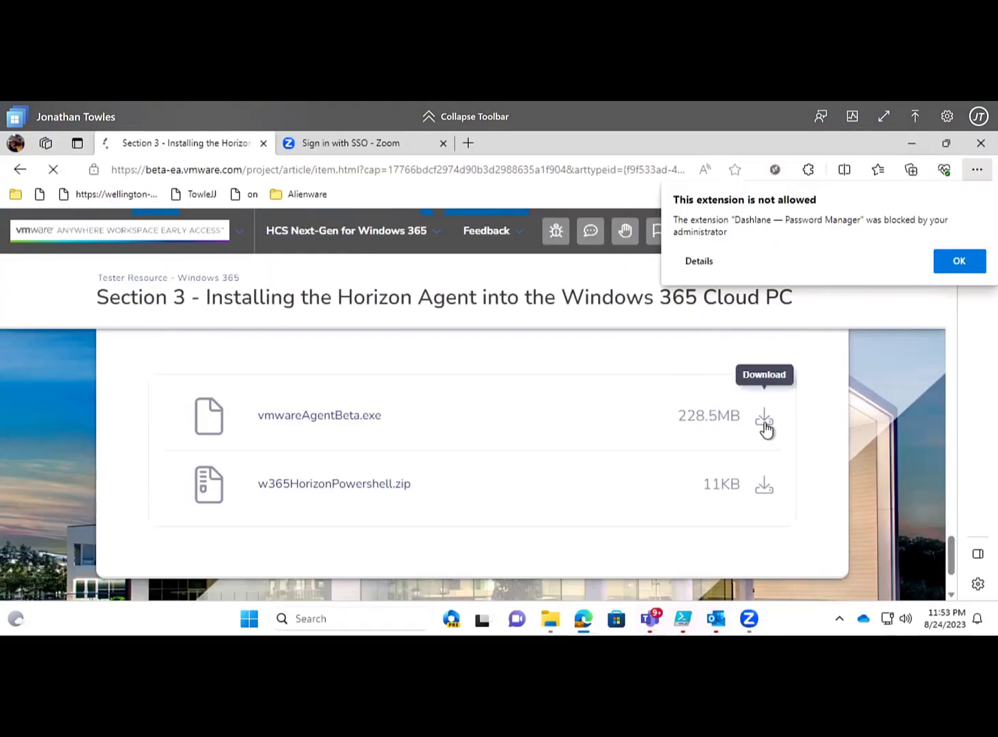
Download vmwareAgentBeta.exe and w365HorizonPowershell.zip, dismissing the blocked extension notice.
left_click(765, 415)
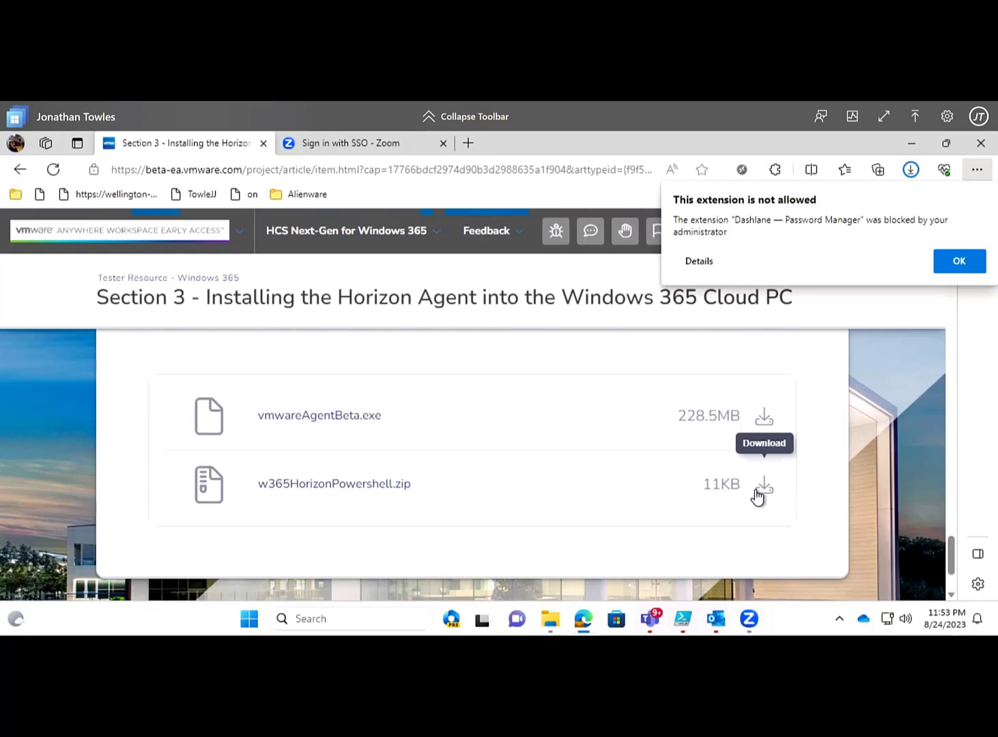
left_click(959, 261)
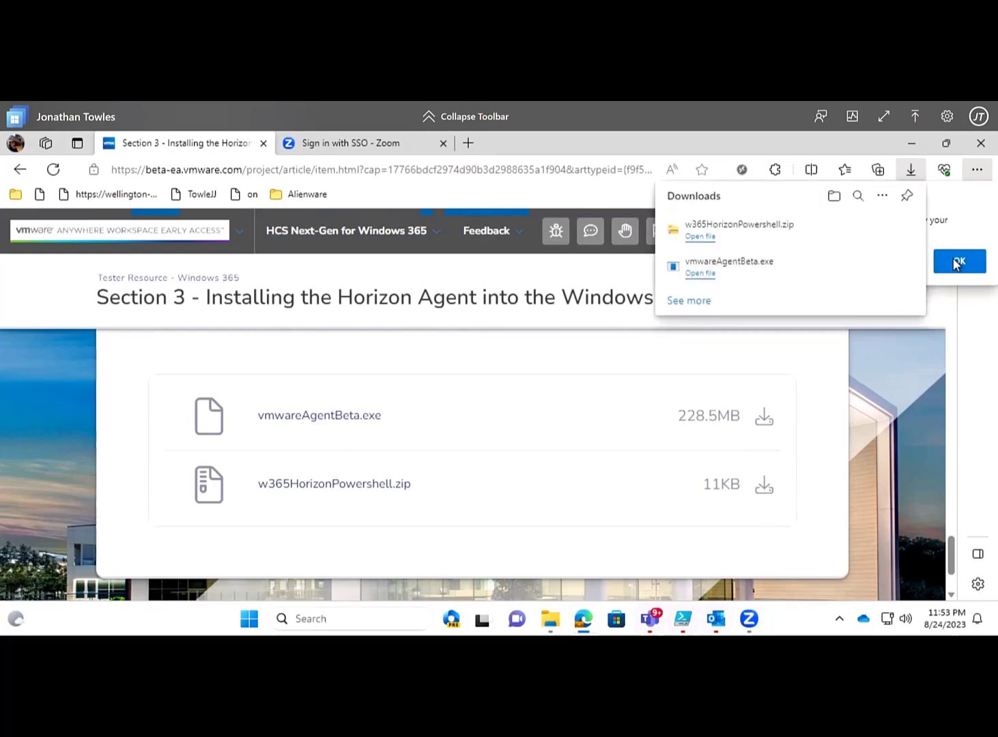
left_click(959, 262)
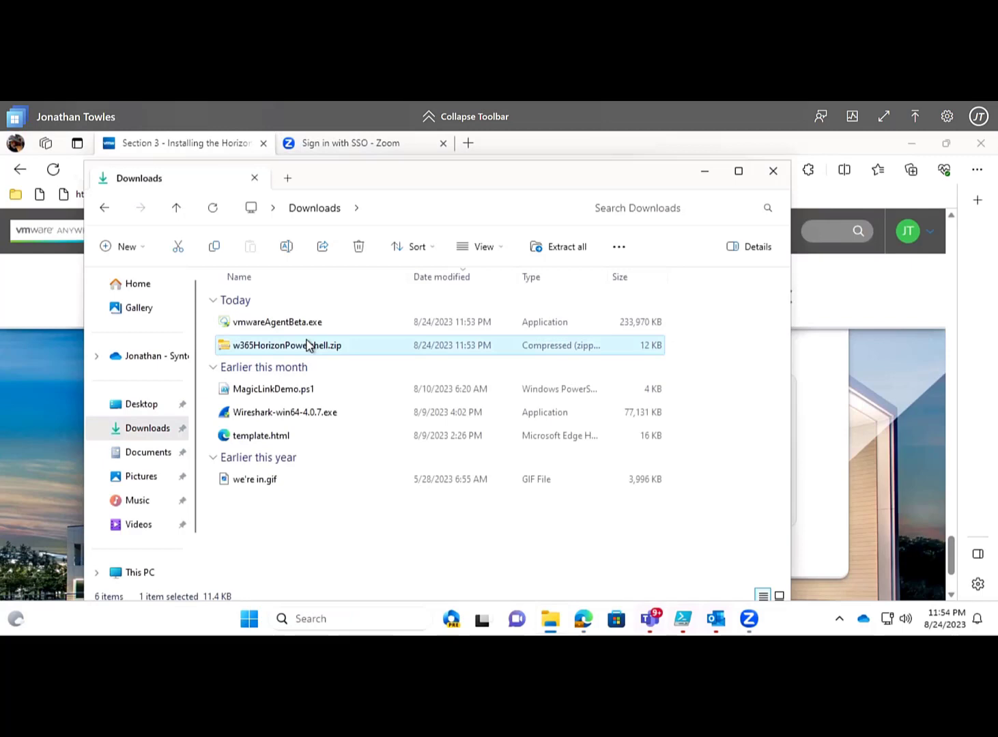
Extract w365HorizonPowershell.zip to the suggested folder in Downloads.
left_click(565, 245)
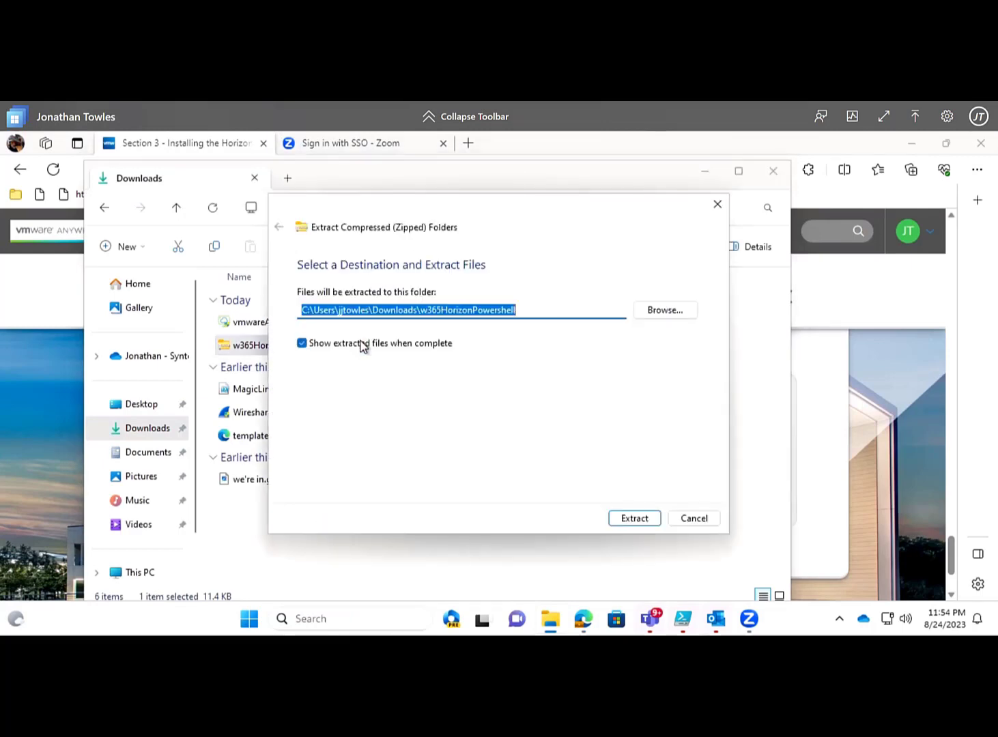
left_click(634, 518)
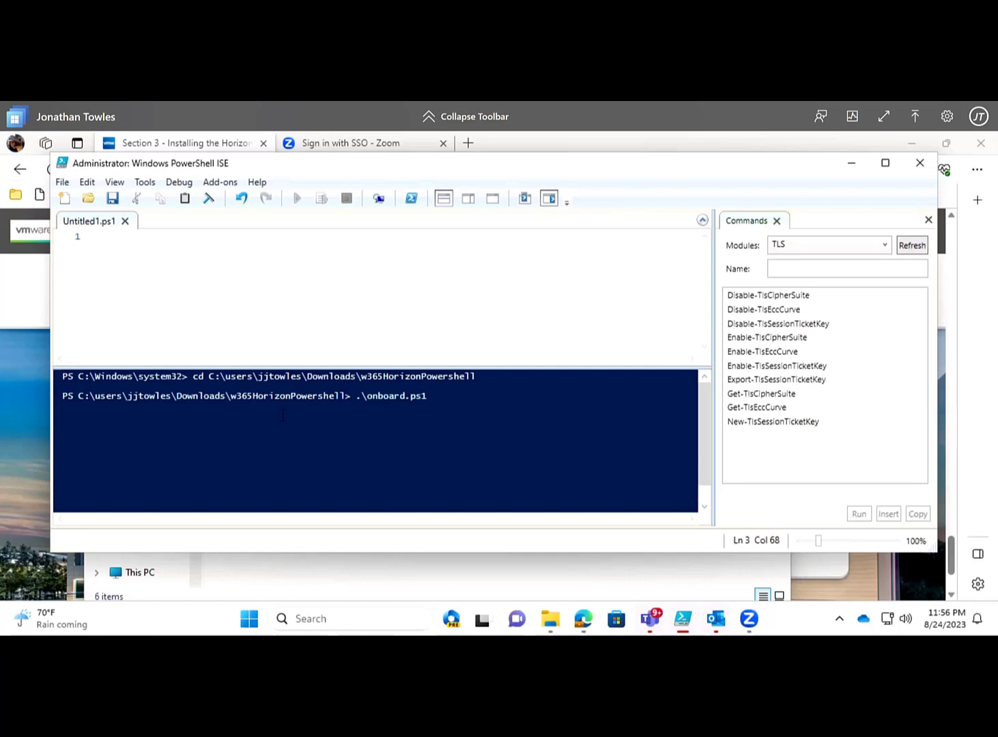
Run Unblock-File onboard.ps1 in the extracted scripts folder.
type("-")
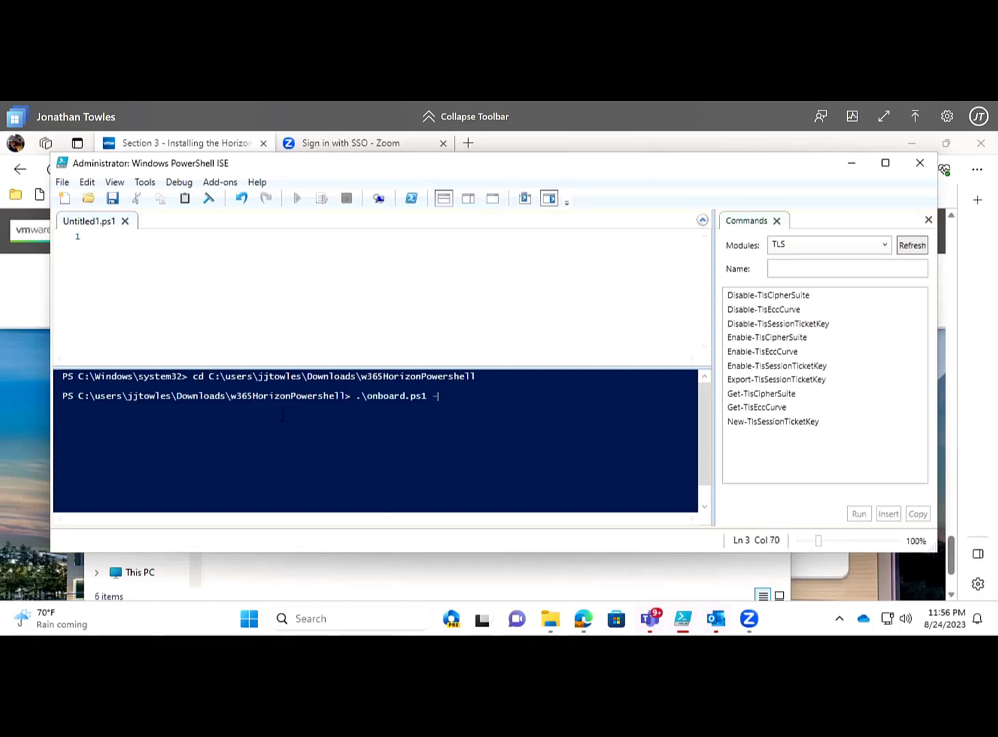
type("unb")
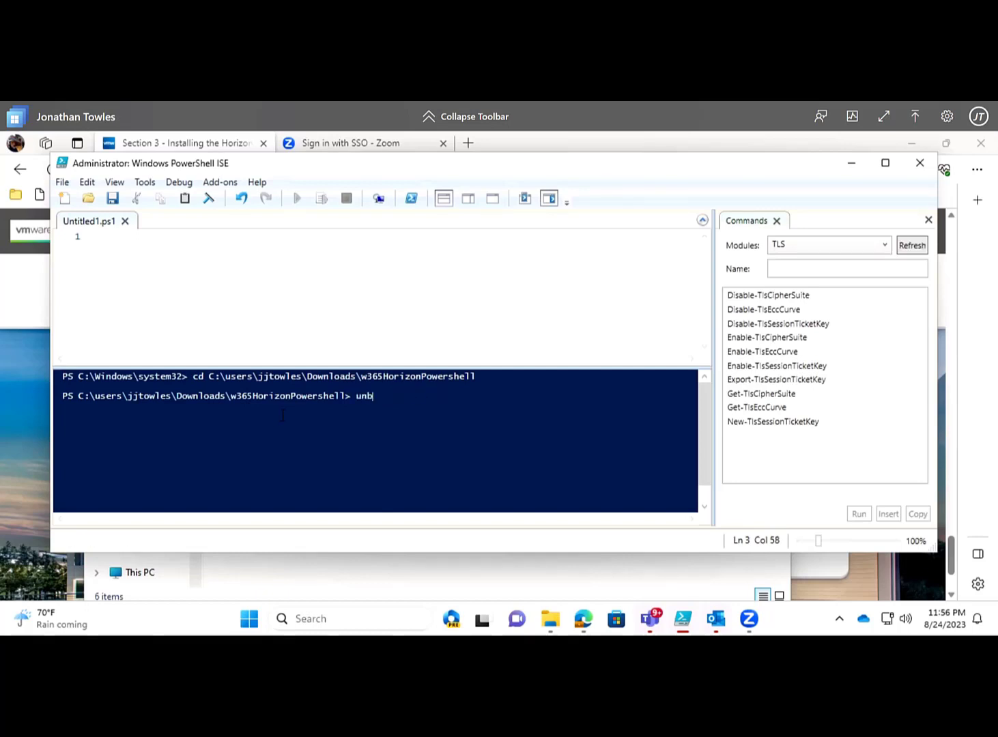
type("loc-fi")
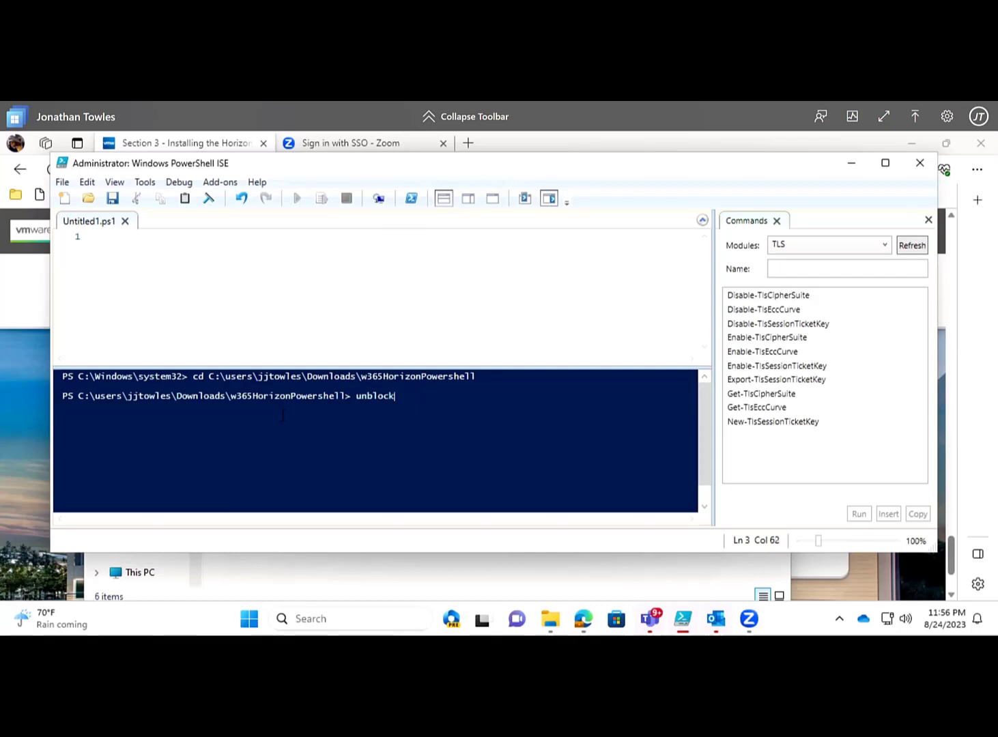
type("Unblock-File o")
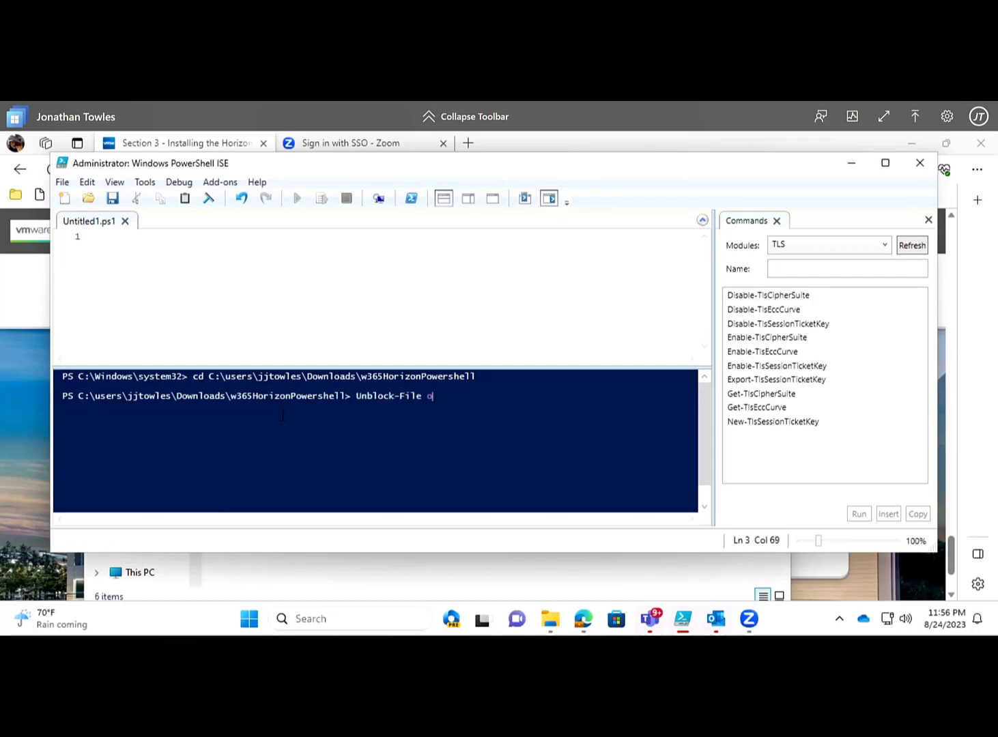
Start the .\onboard.ps1 command with -hdcToken and -tenantId parameters.
type(".\\onboard.ps1")
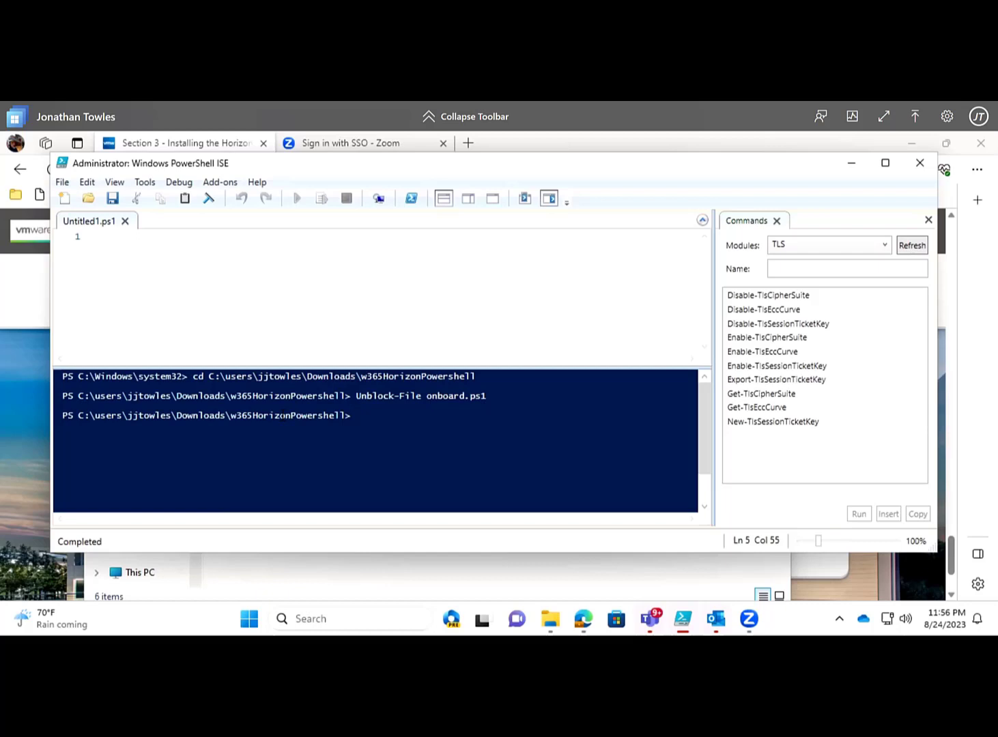
type("onbboard.ps1")
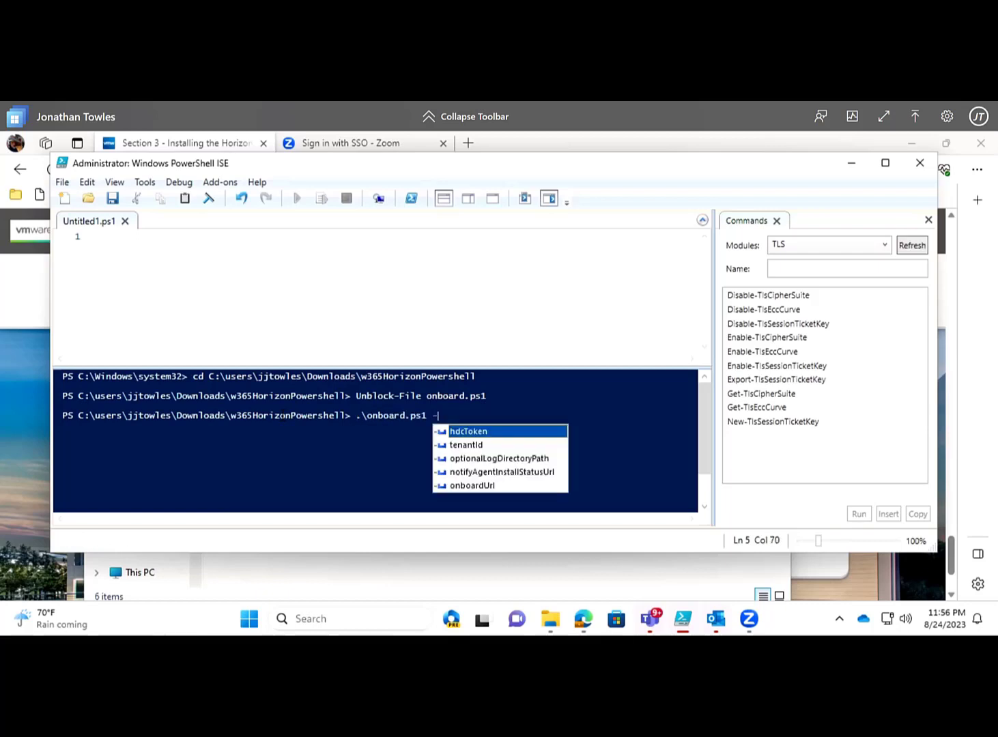
type("-hdcToken -tenantId")
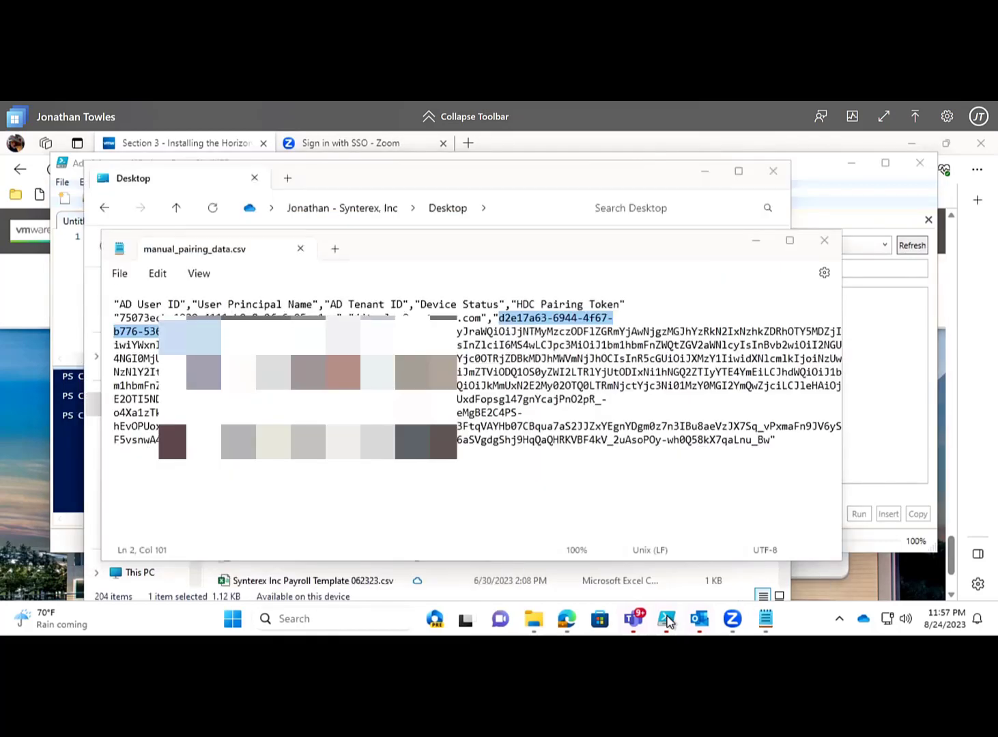
Copy the HDC pairing token and AD tenant ID from manual_pairing_data.csv into the onboard.ps1 command.
left_click(666, 618)
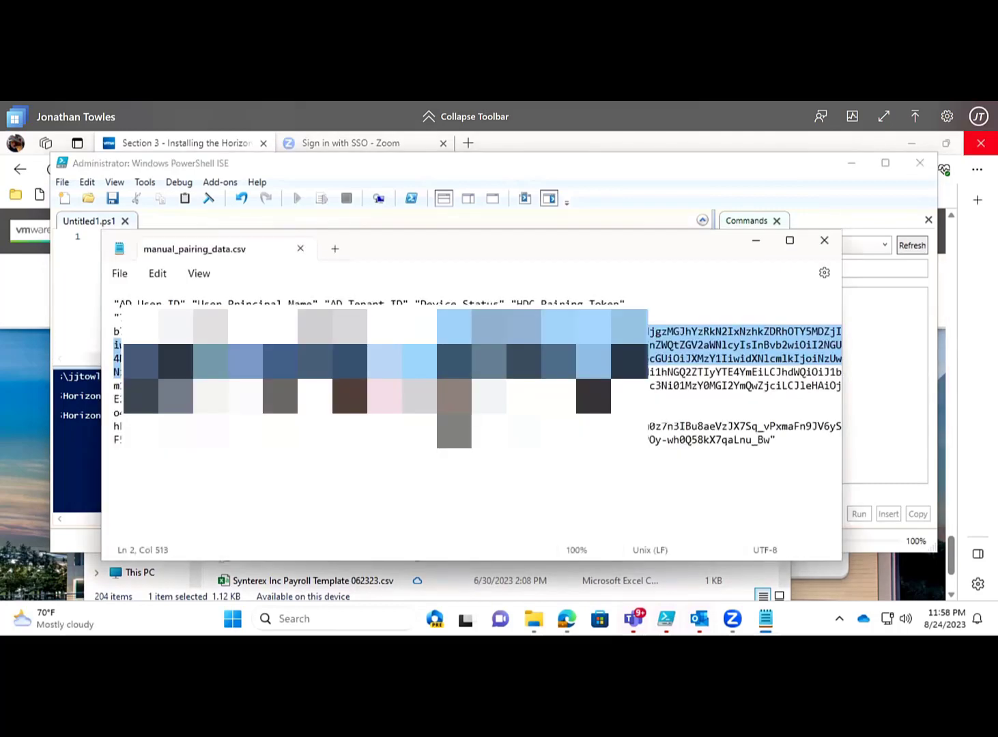
left_click(825, 240)
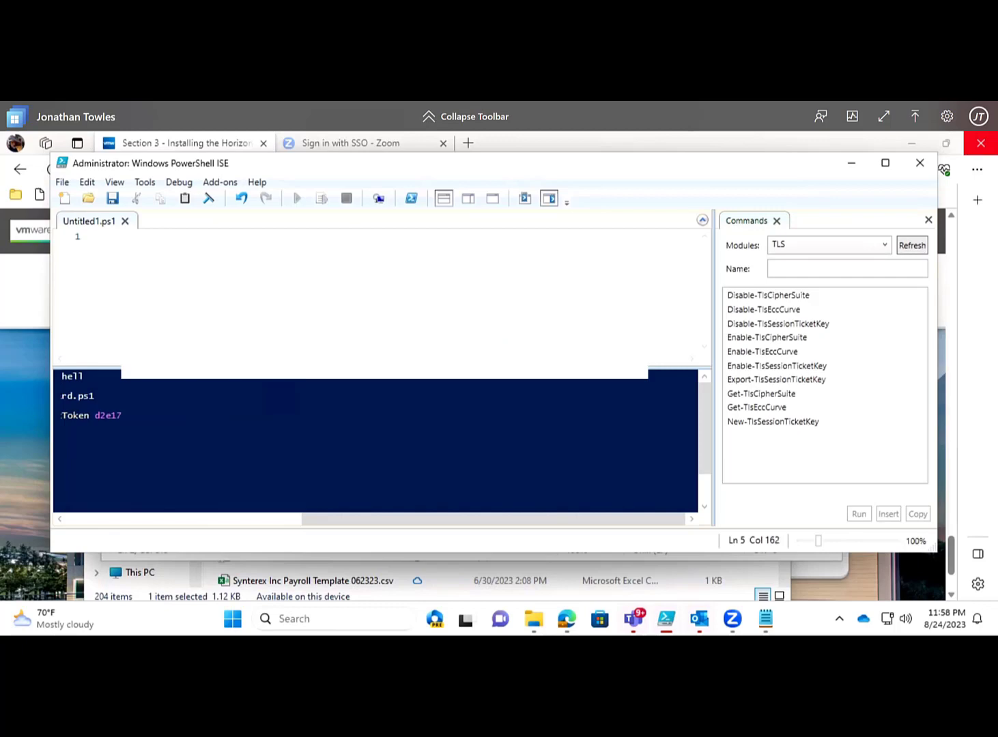
double_click(108, 415)
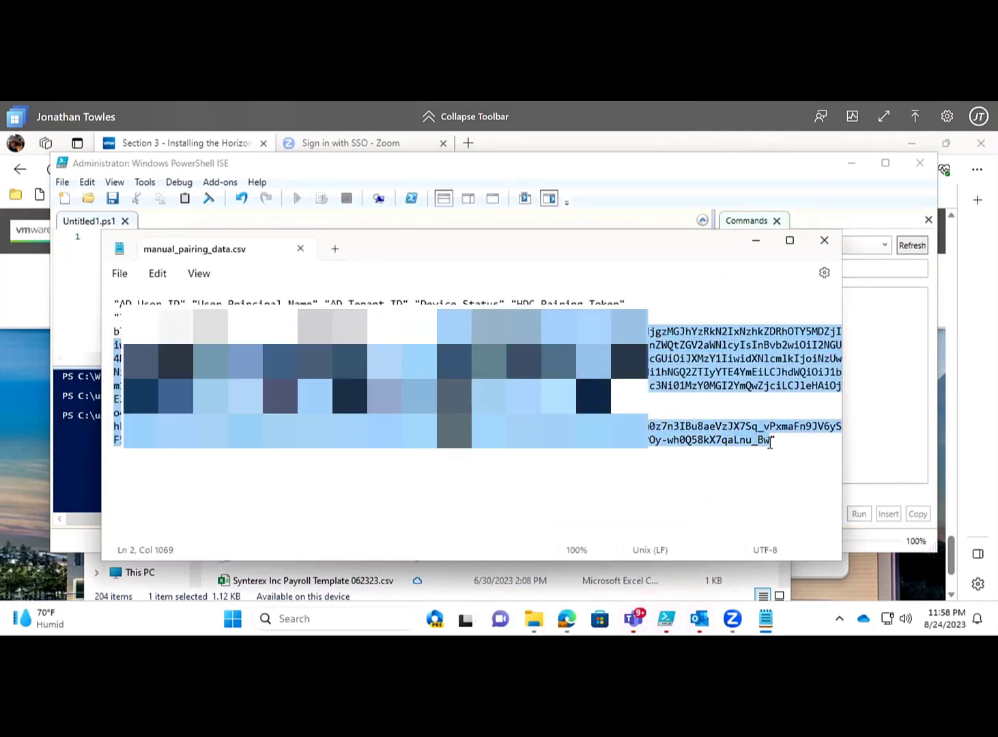
mouse_move(687, 623)
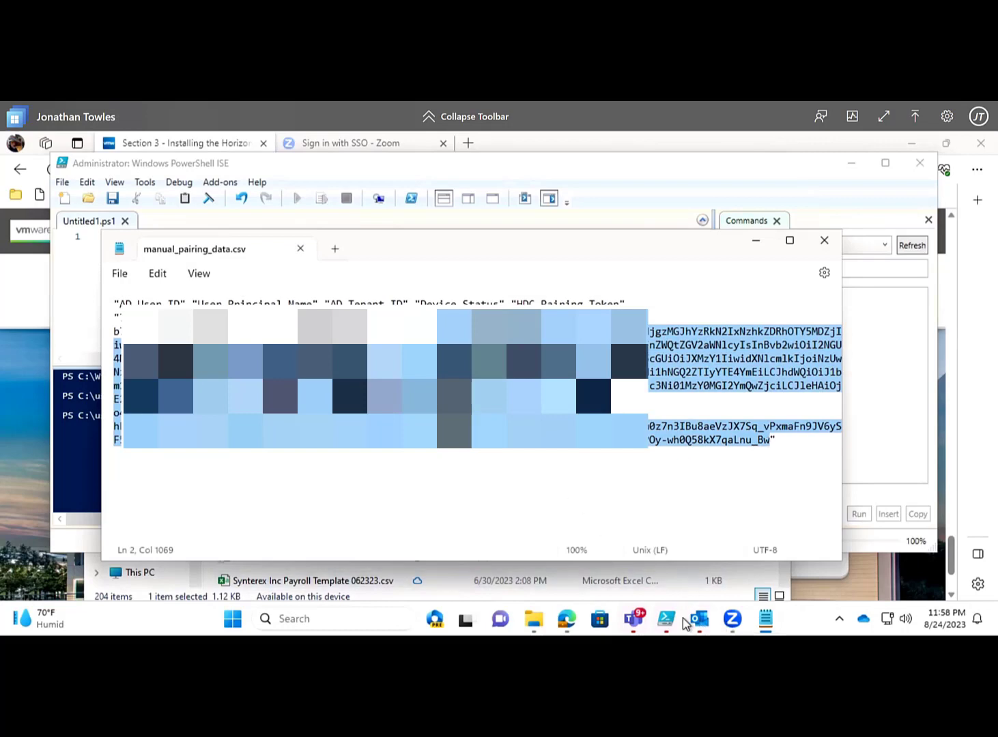
left_click(824, 240)
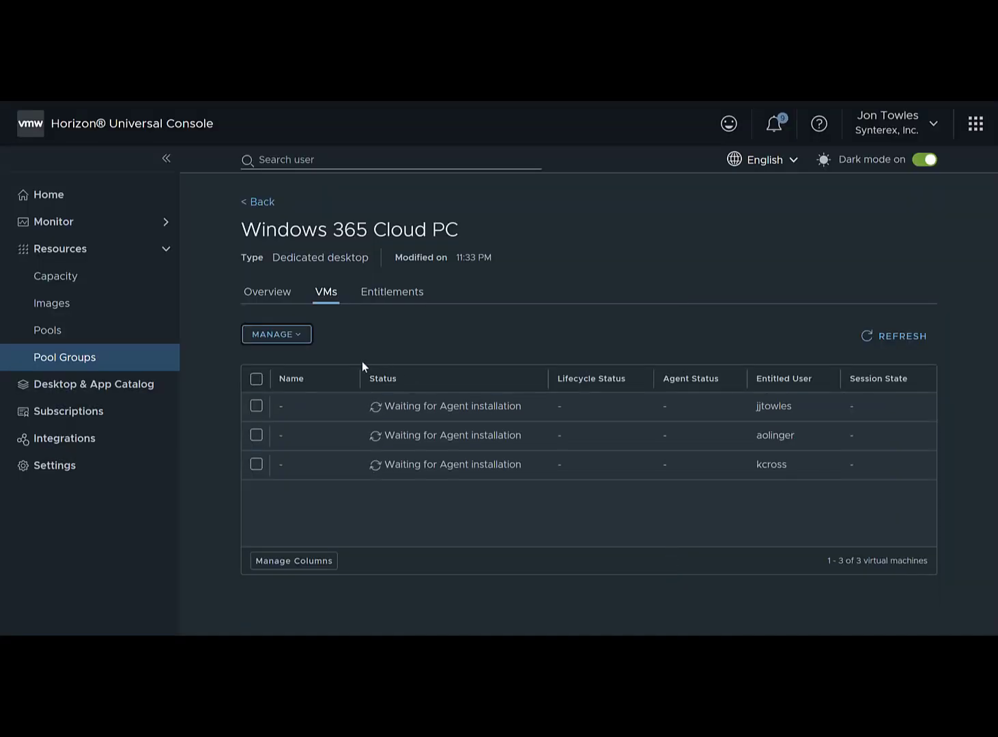
left_click(902, 336)
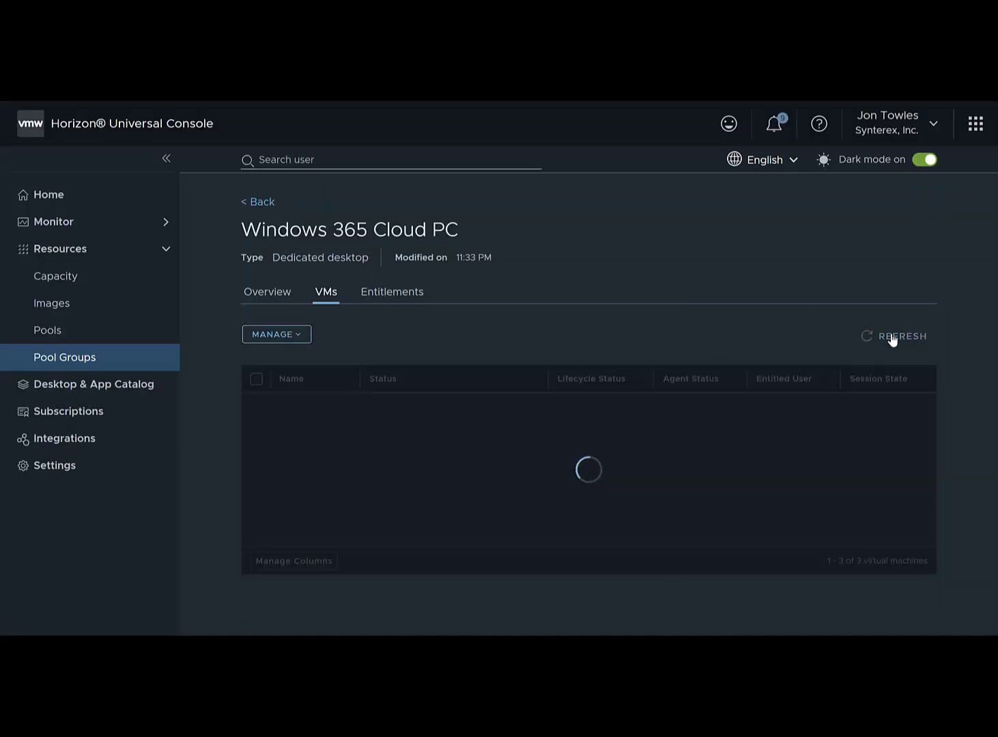
left_click(901, 336)
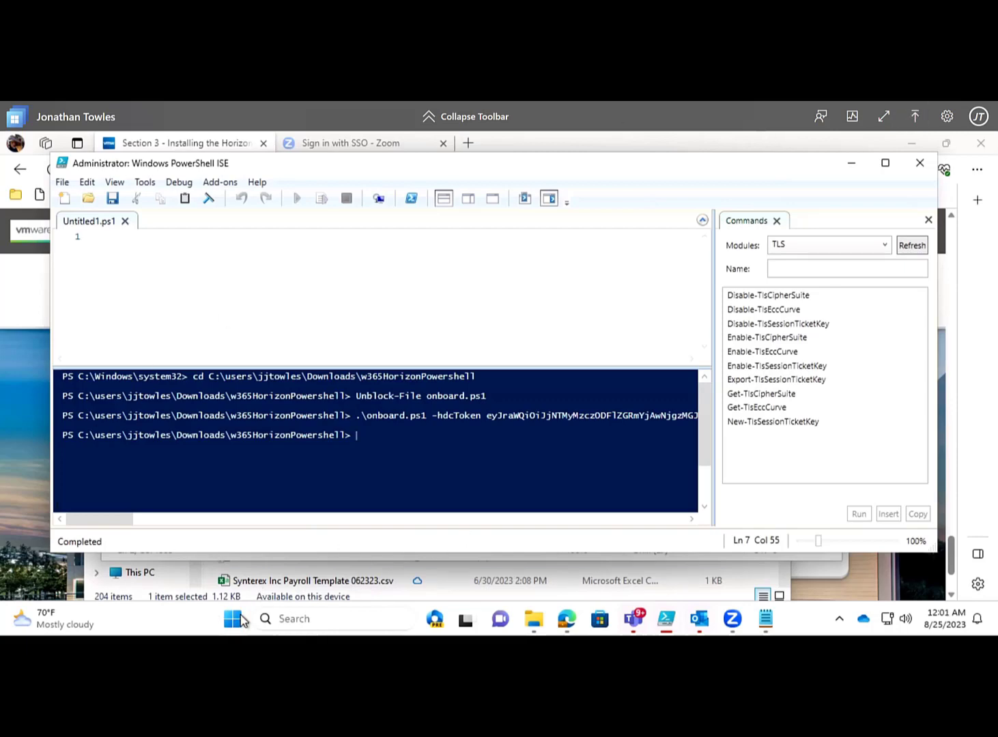
Run onboard.ps1 to completion so the agent installs, then return via the Start menu.
left_click(233, 618)
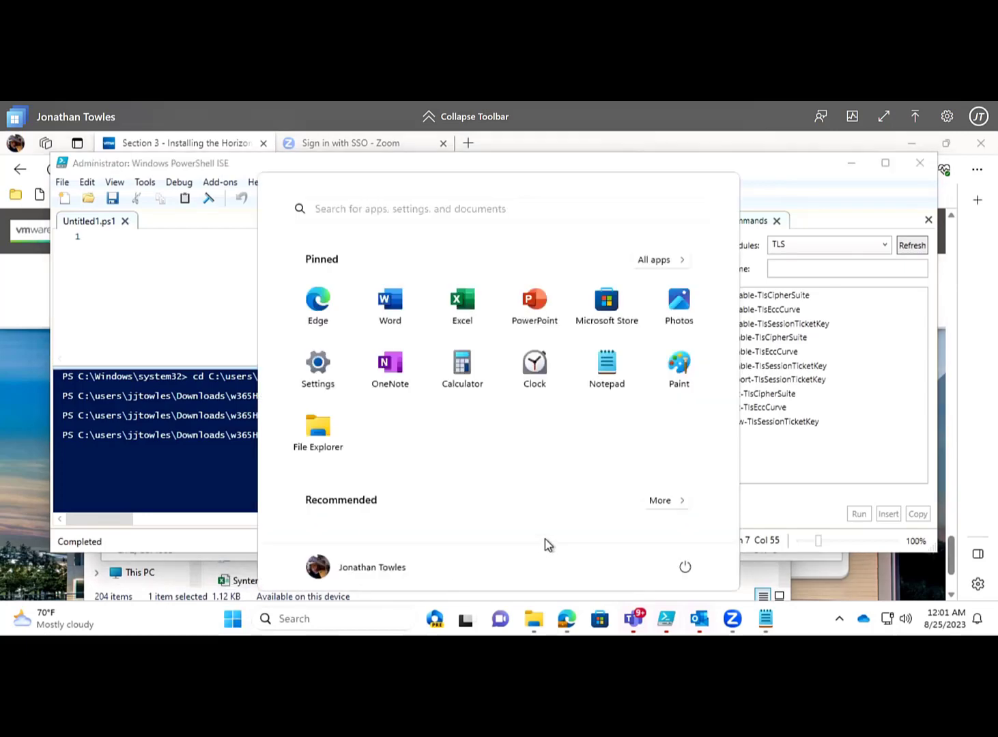
left_click(684, 567)
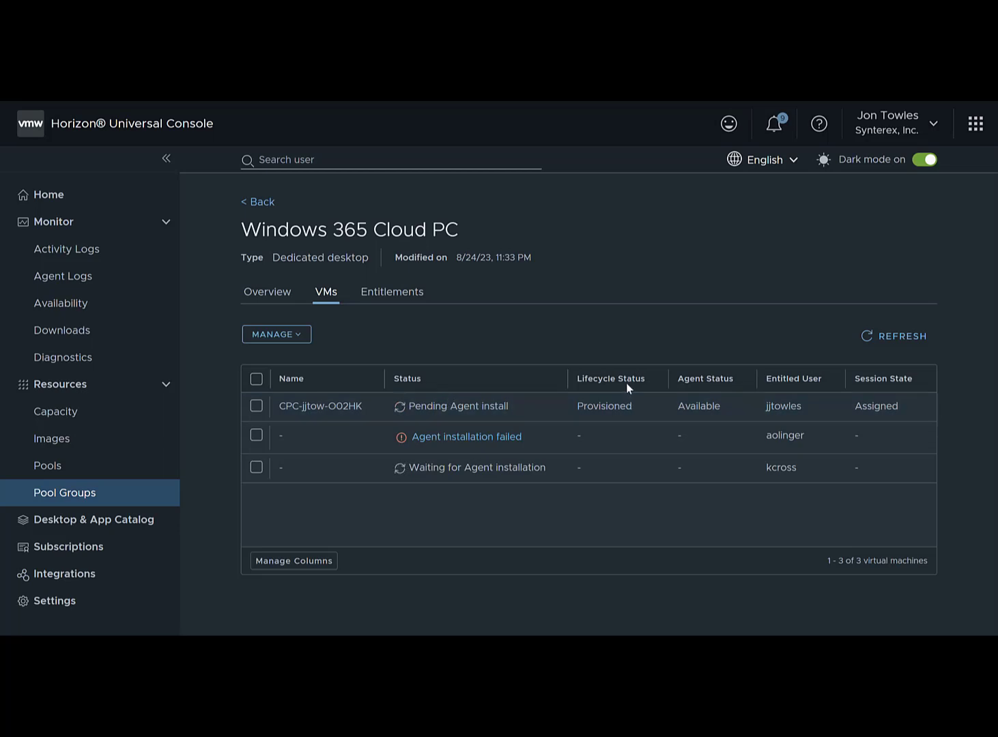
mouse_move(336, 409)
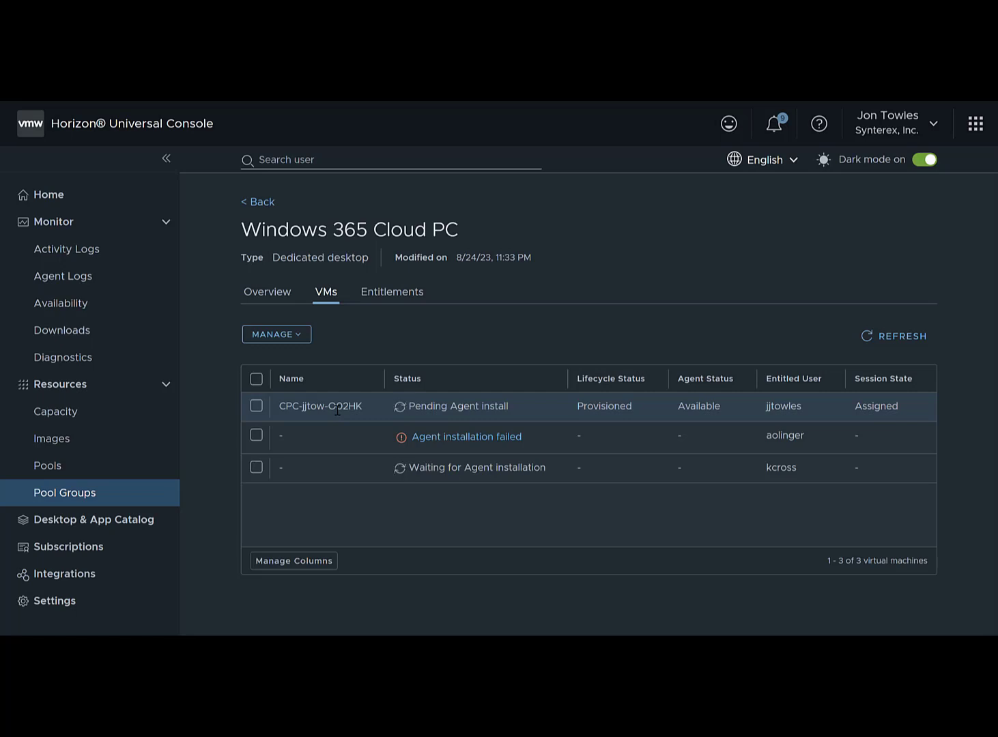